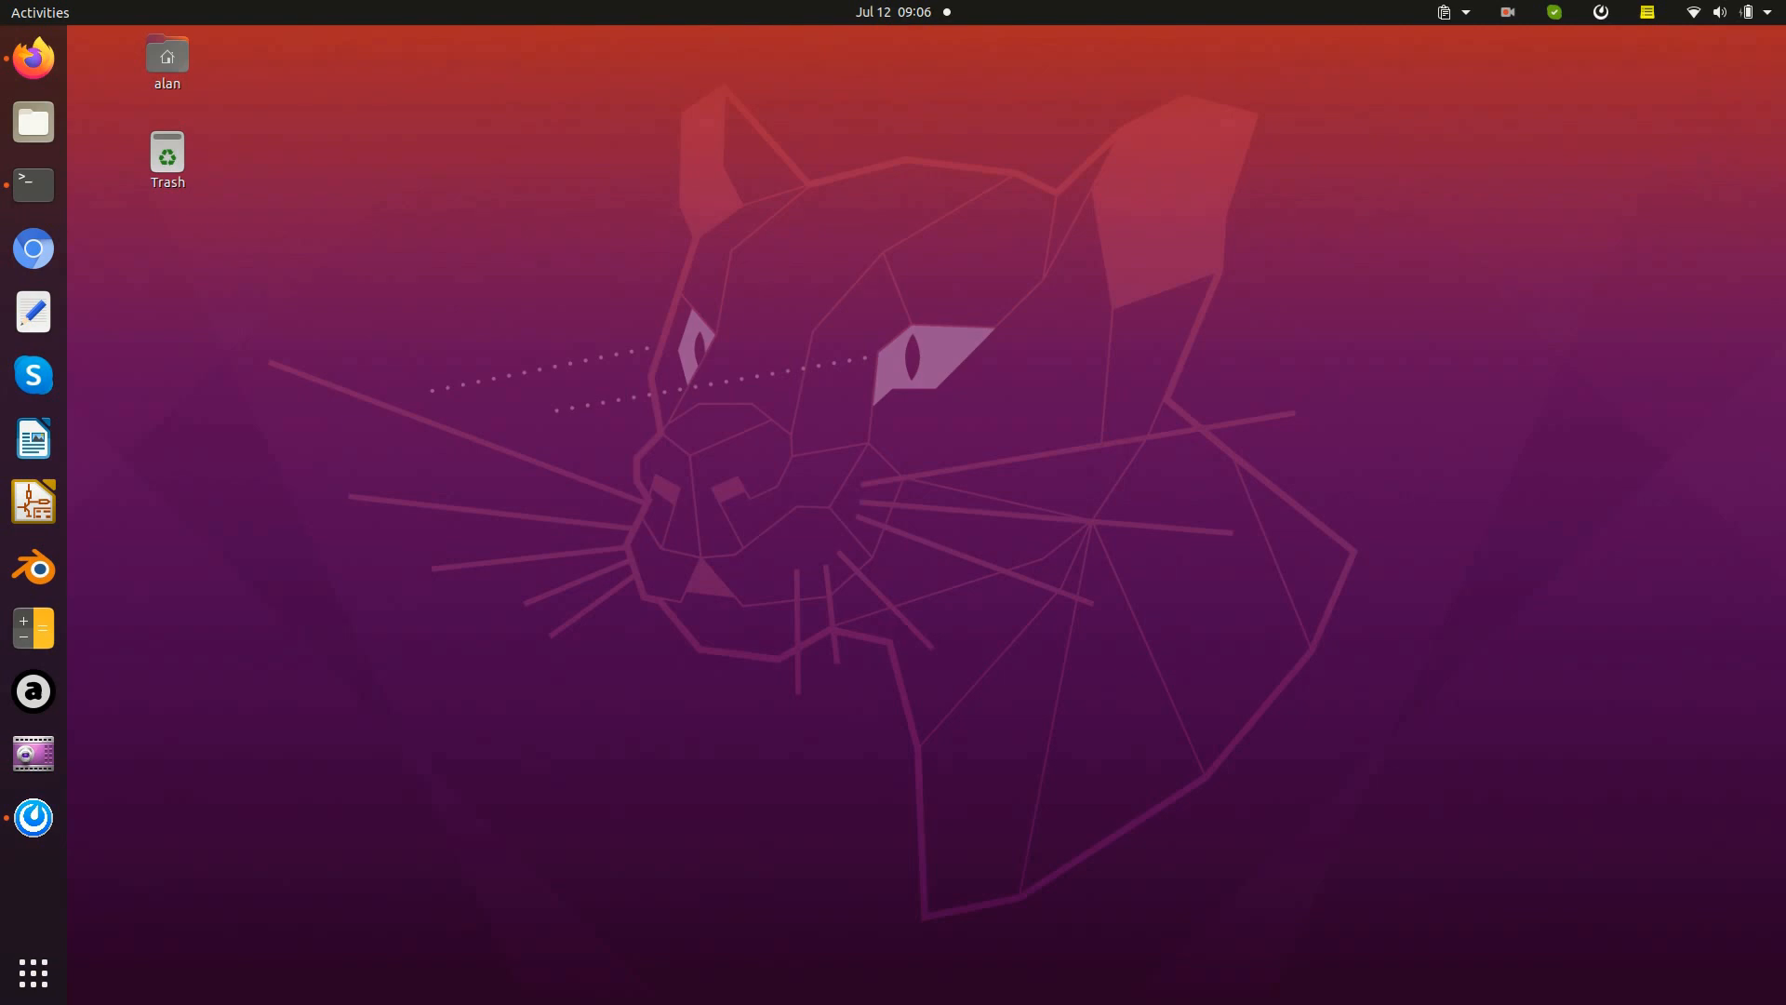
Bring up the terminal running minicom on the board's serial console at the nsh prompt.
{"action": "left_click", "coordinate": [32, 184]}
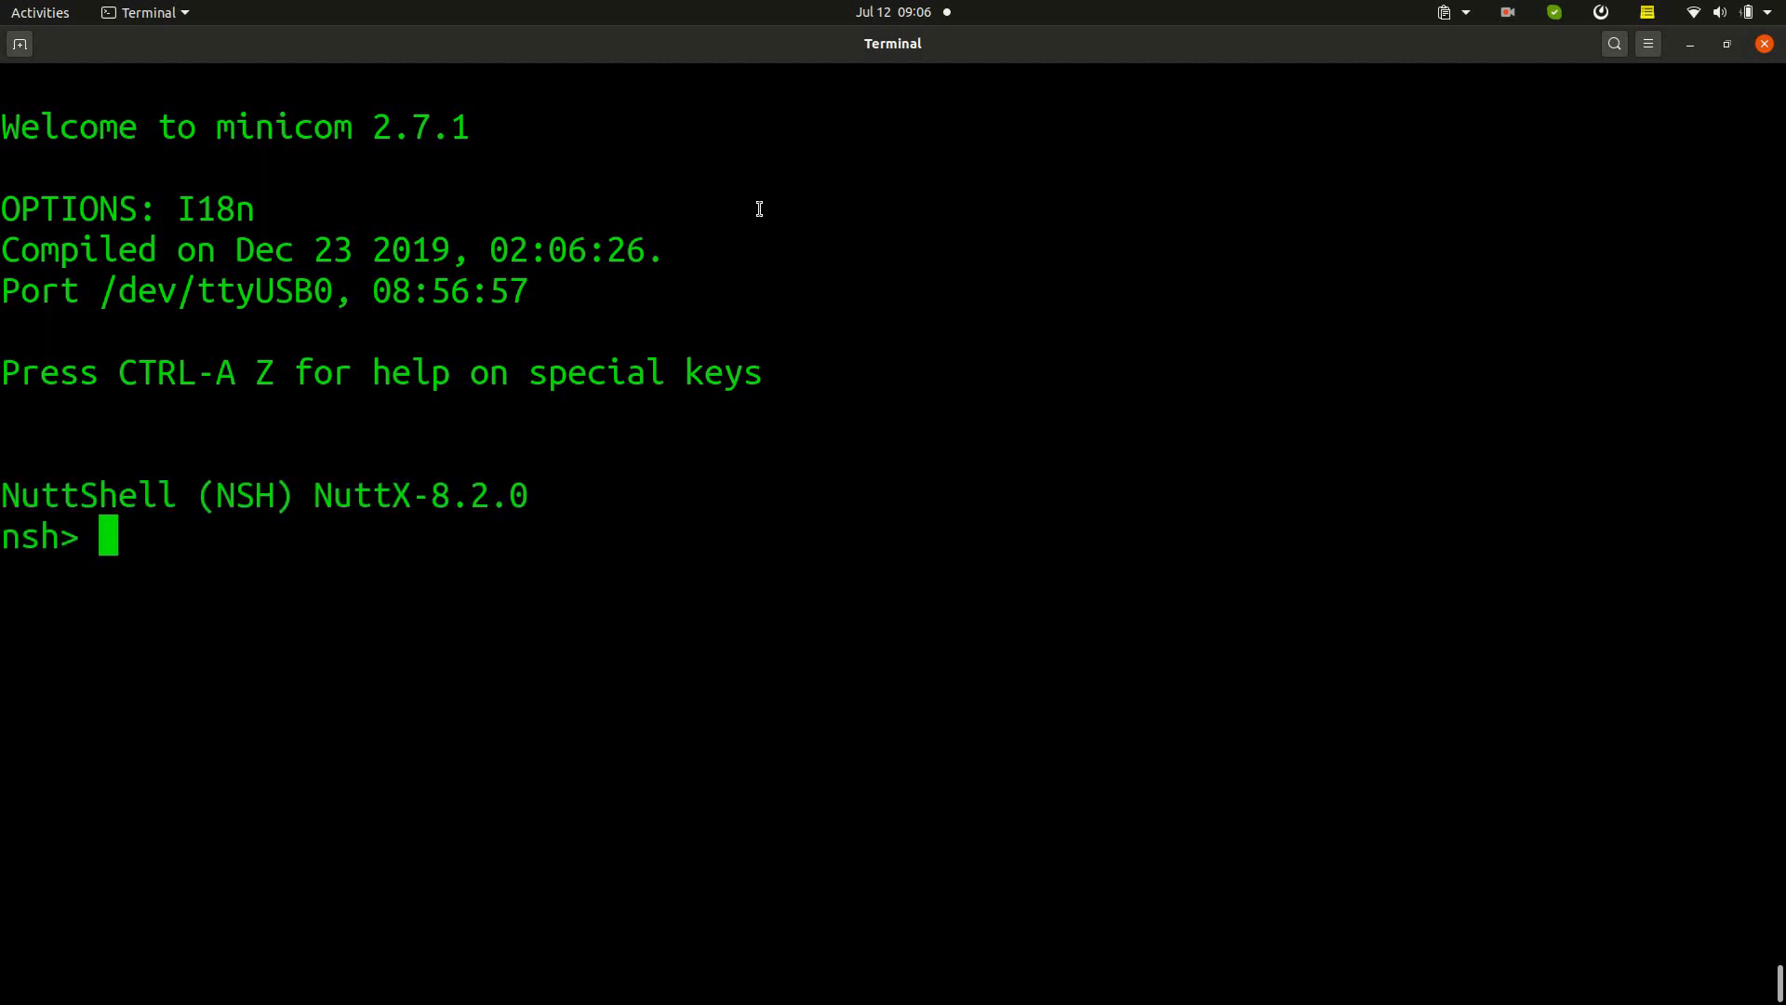
List the NSH commands with ?, then quit minicom back to the shell in ~/nuttxspace/nuttx.
{"action": "type", "text": "?"}
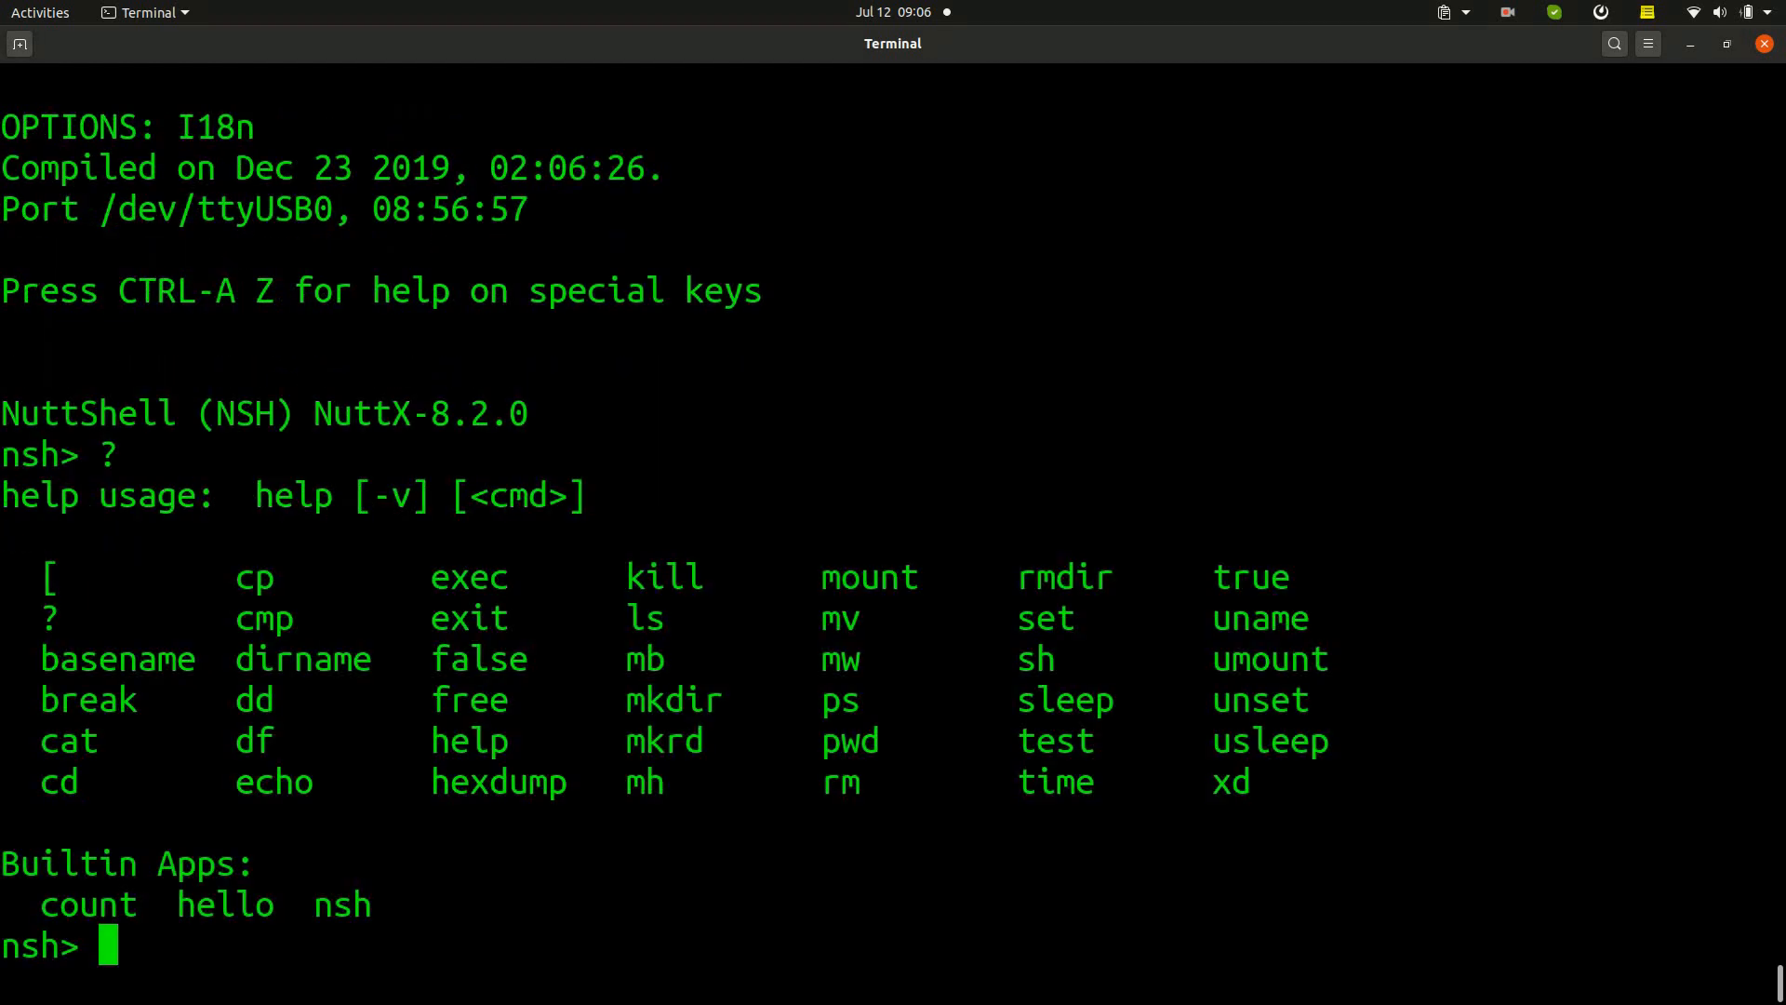
{"action": "type", "text": "co"}
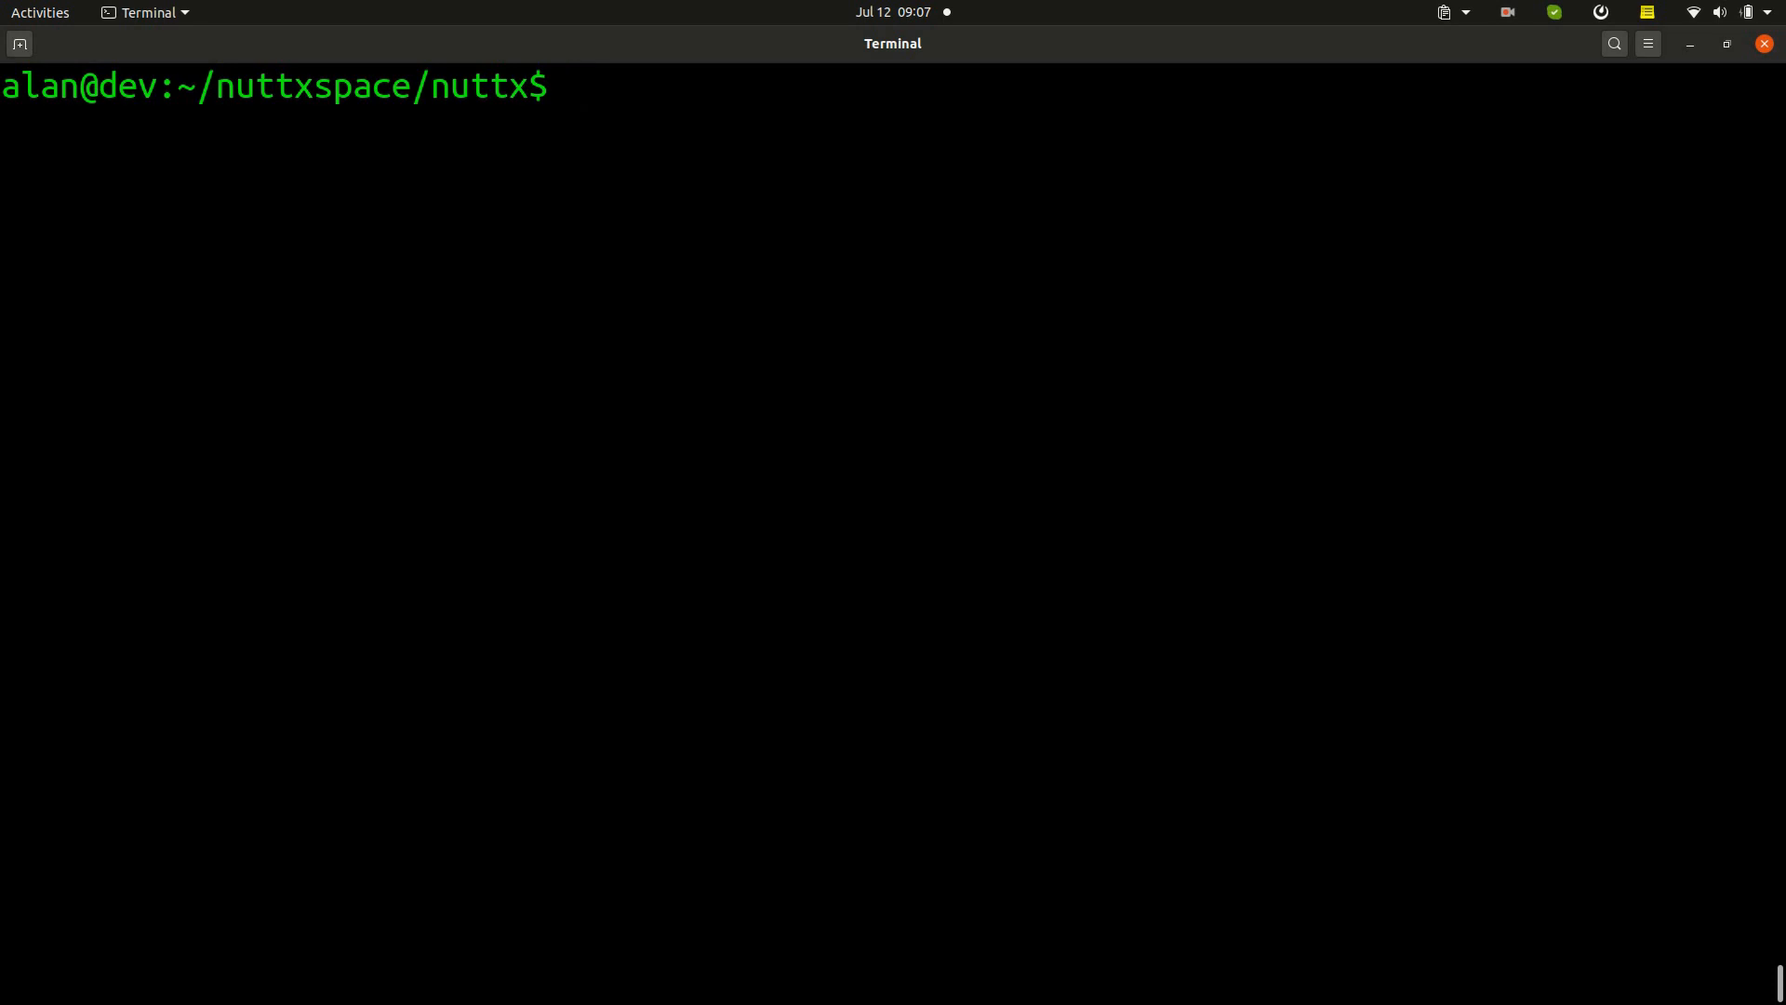
Run make menuconfig and enter the RTOS Features section.
{"action": "type", "text": "make menu"}
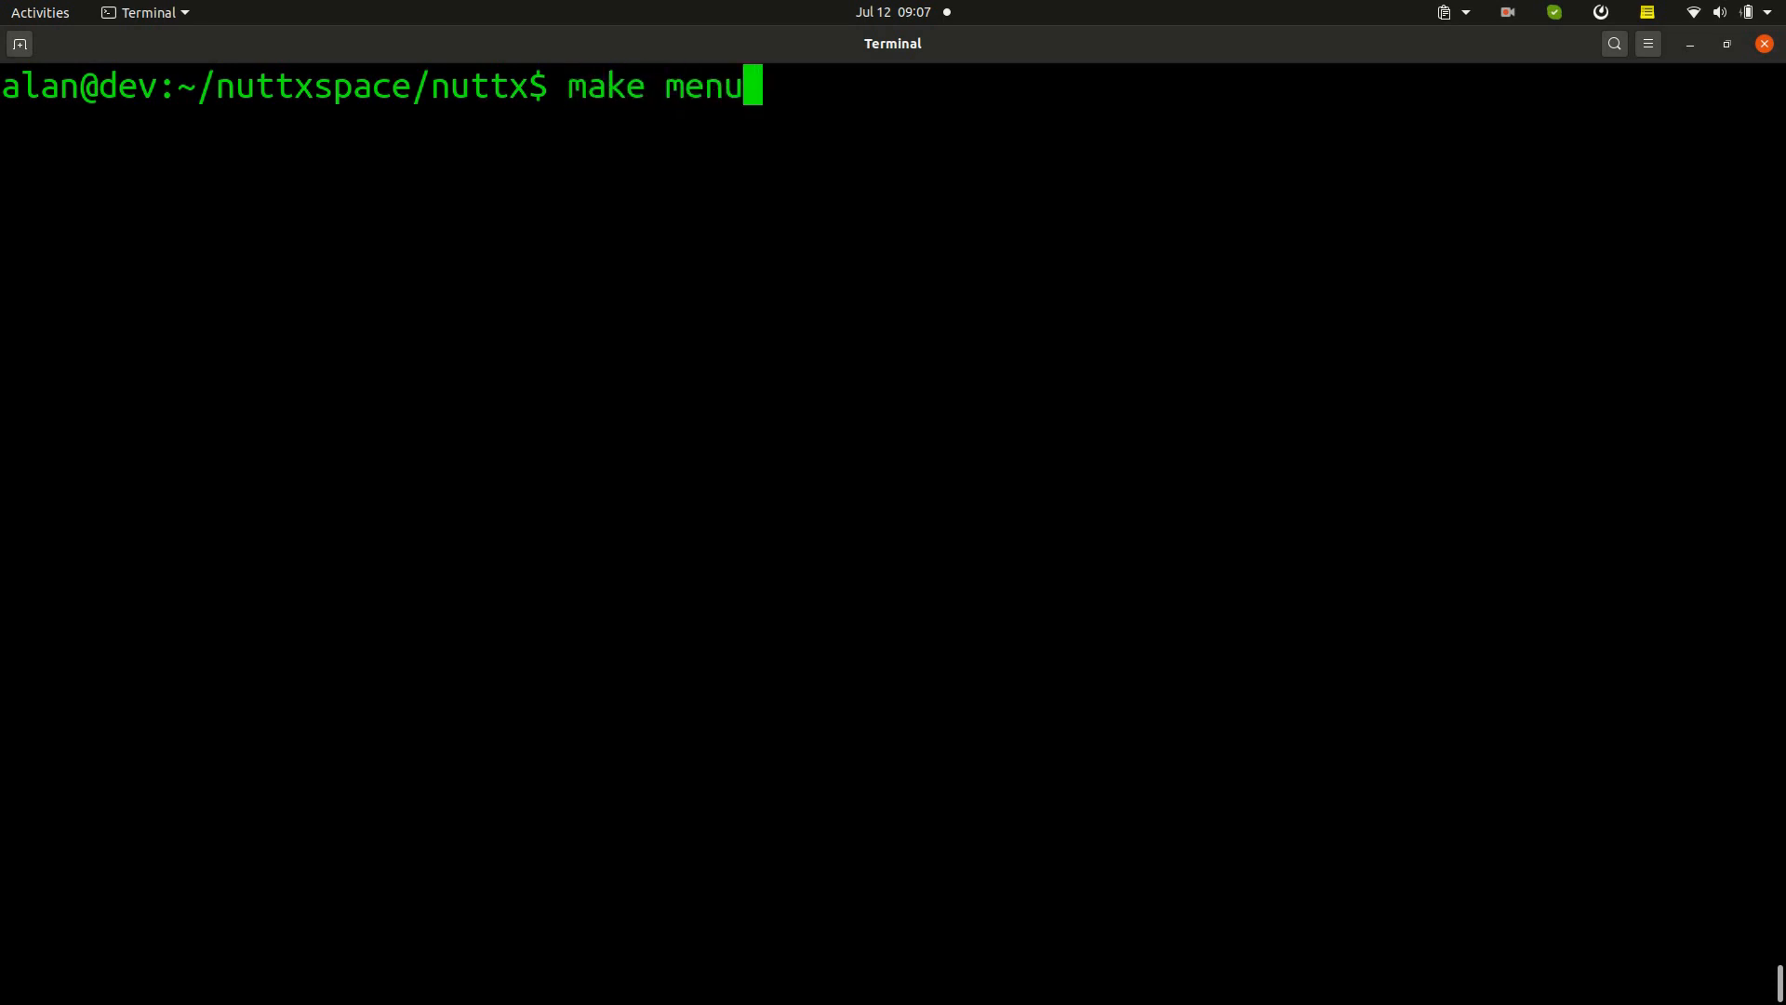
{"action": "type", "text": "config"}
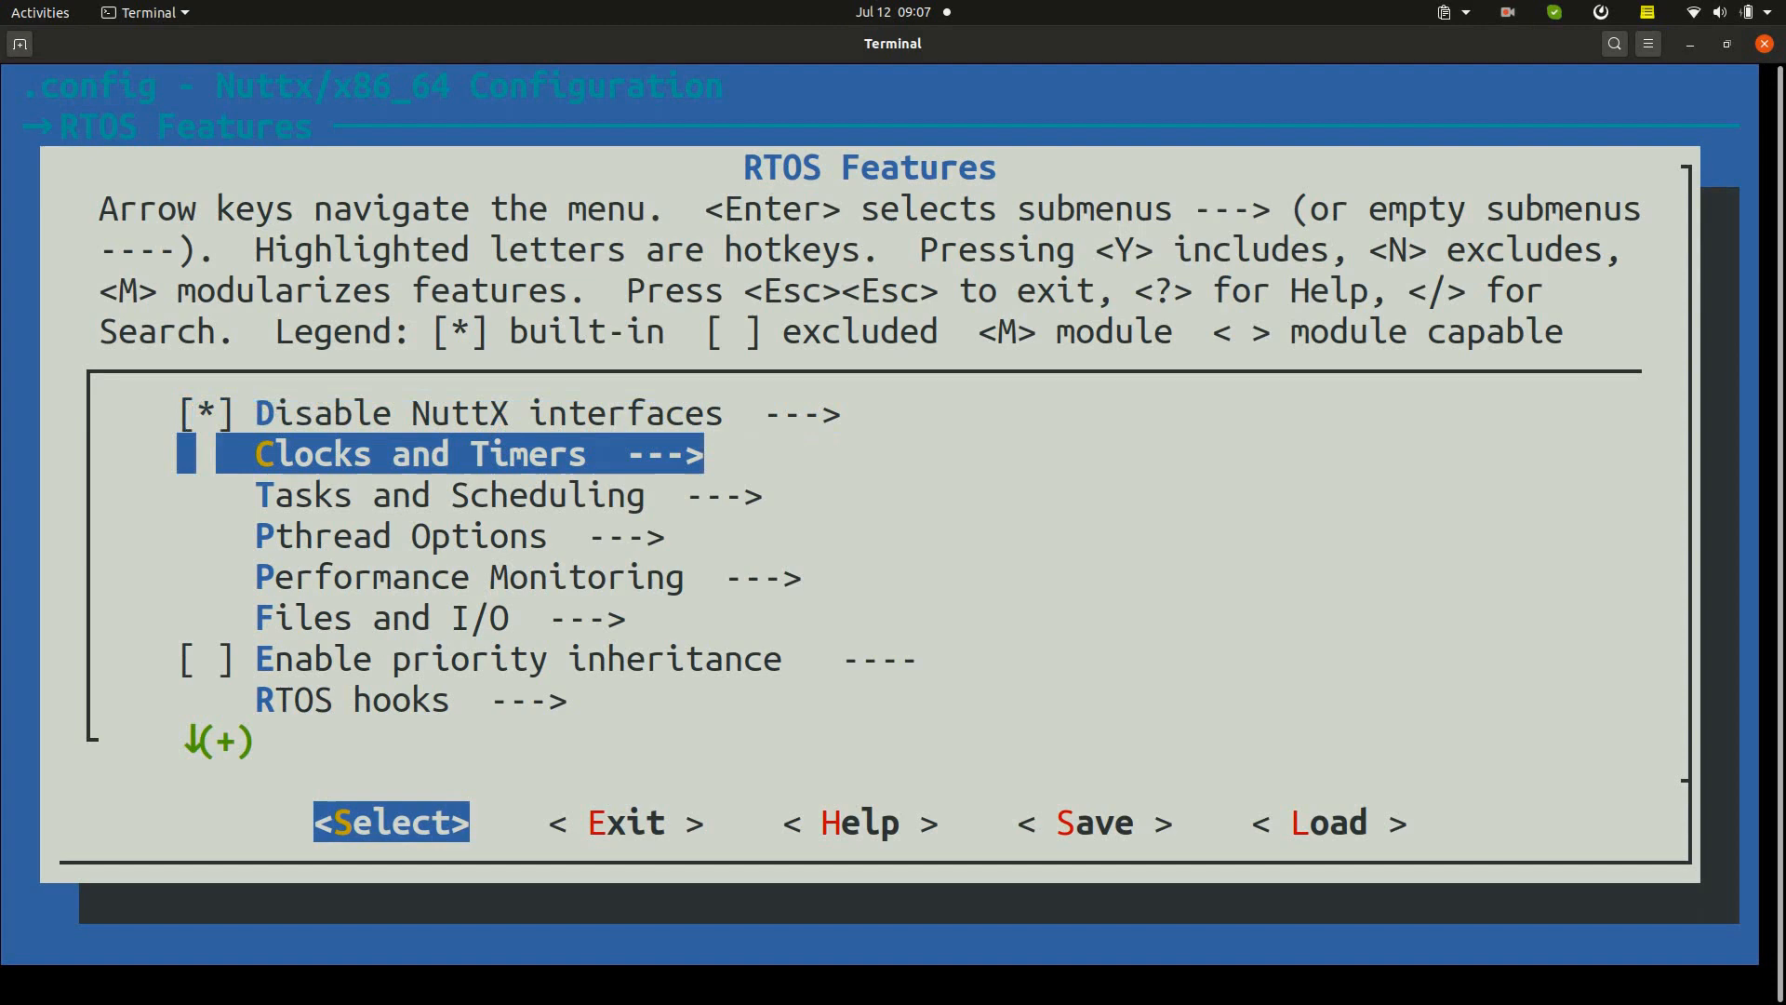
Enable Default signal actions under Signal Configuration, keeping the SIGINT and SIGKILL defaults on.
{"action": "key", "text": "Down"}
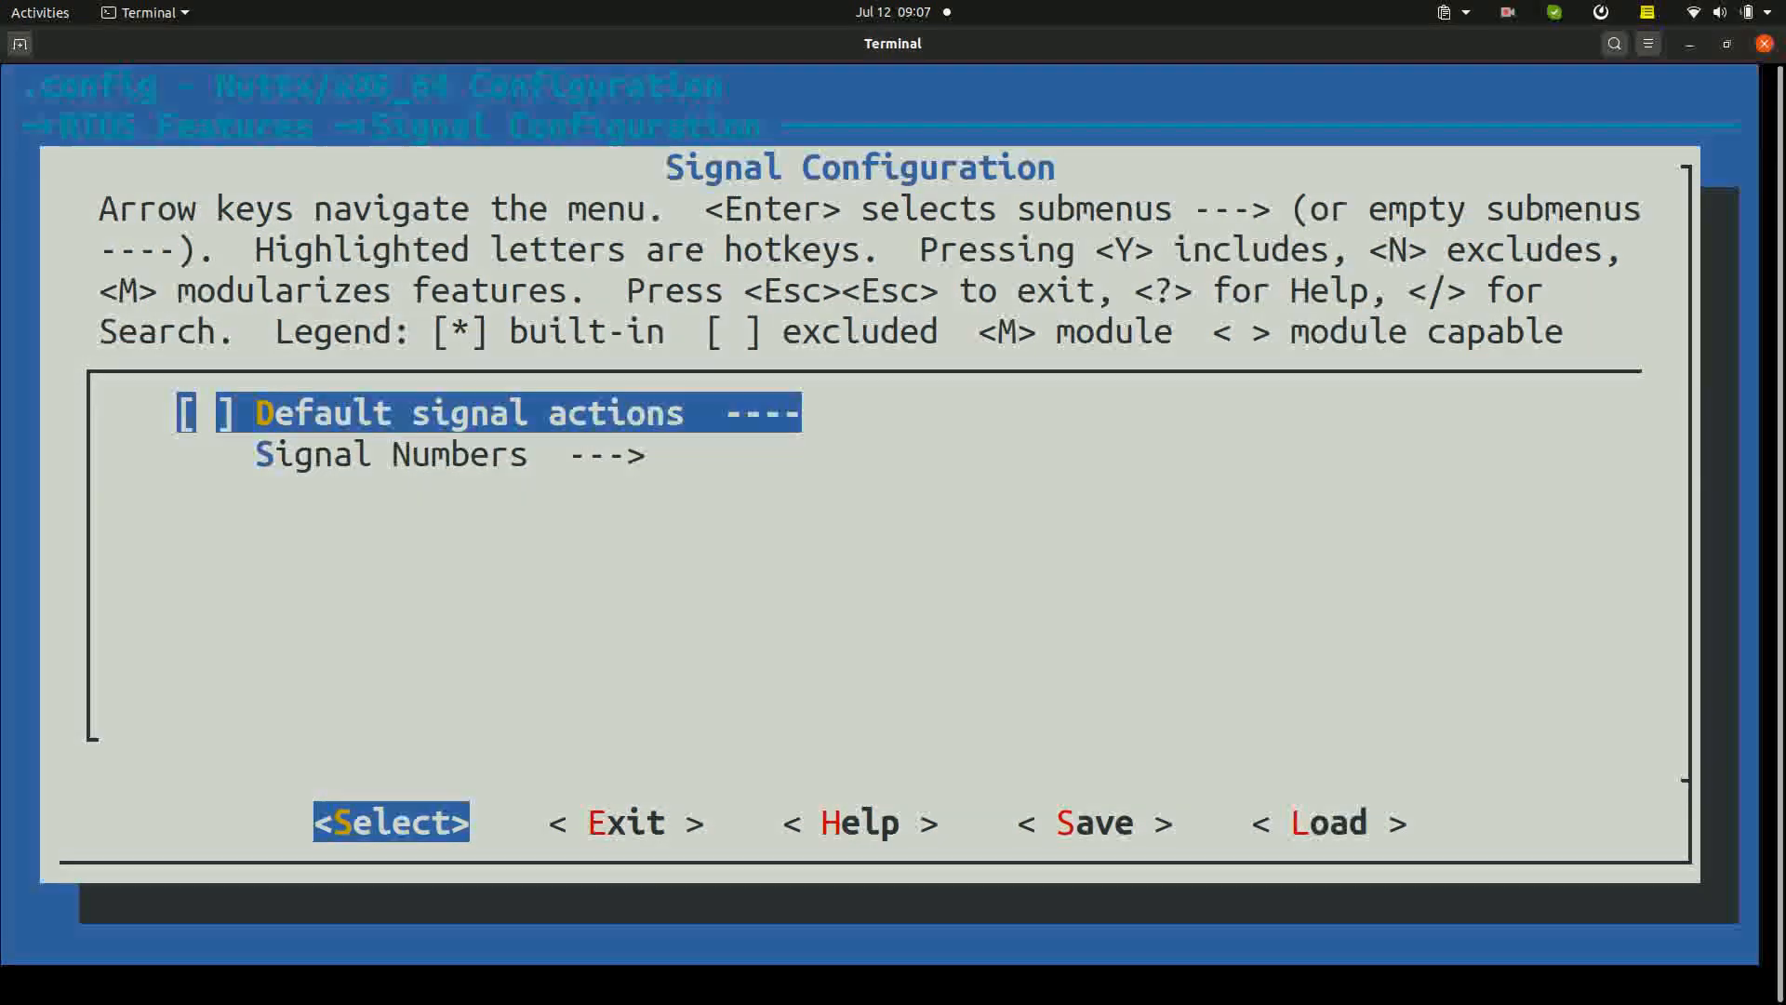
{"action": "key", "text": "y"}
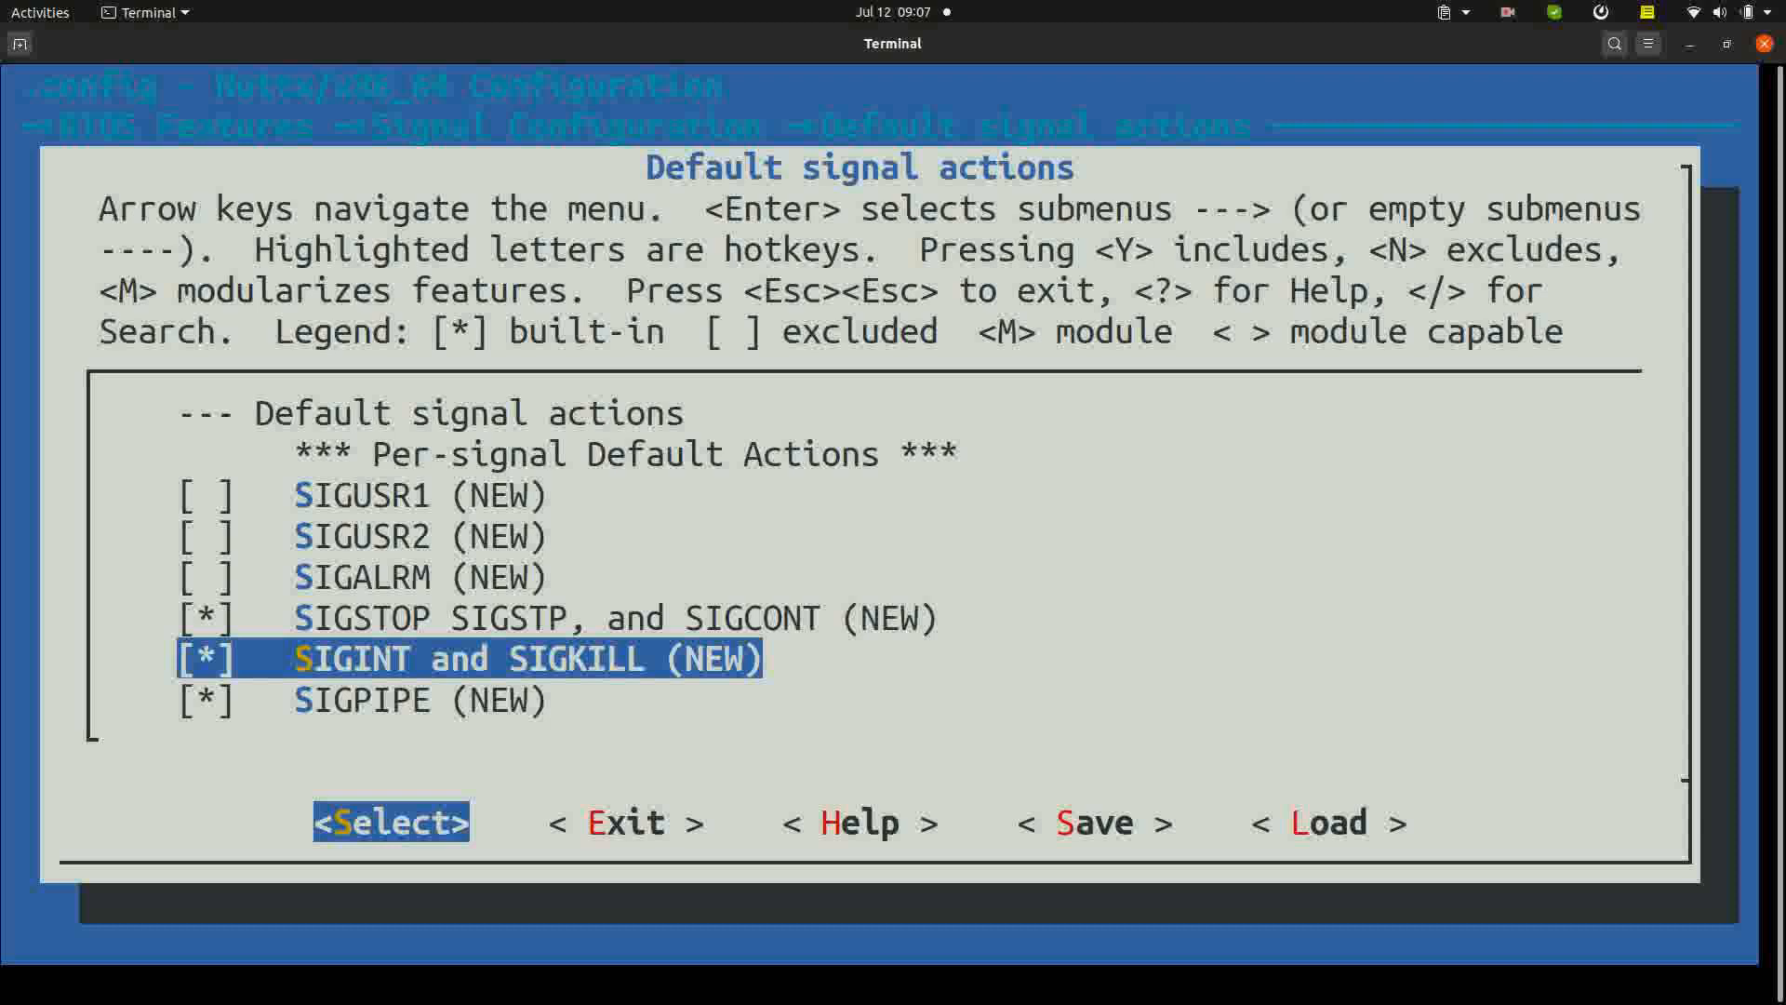
{"action": "key", "text": "Escape"}
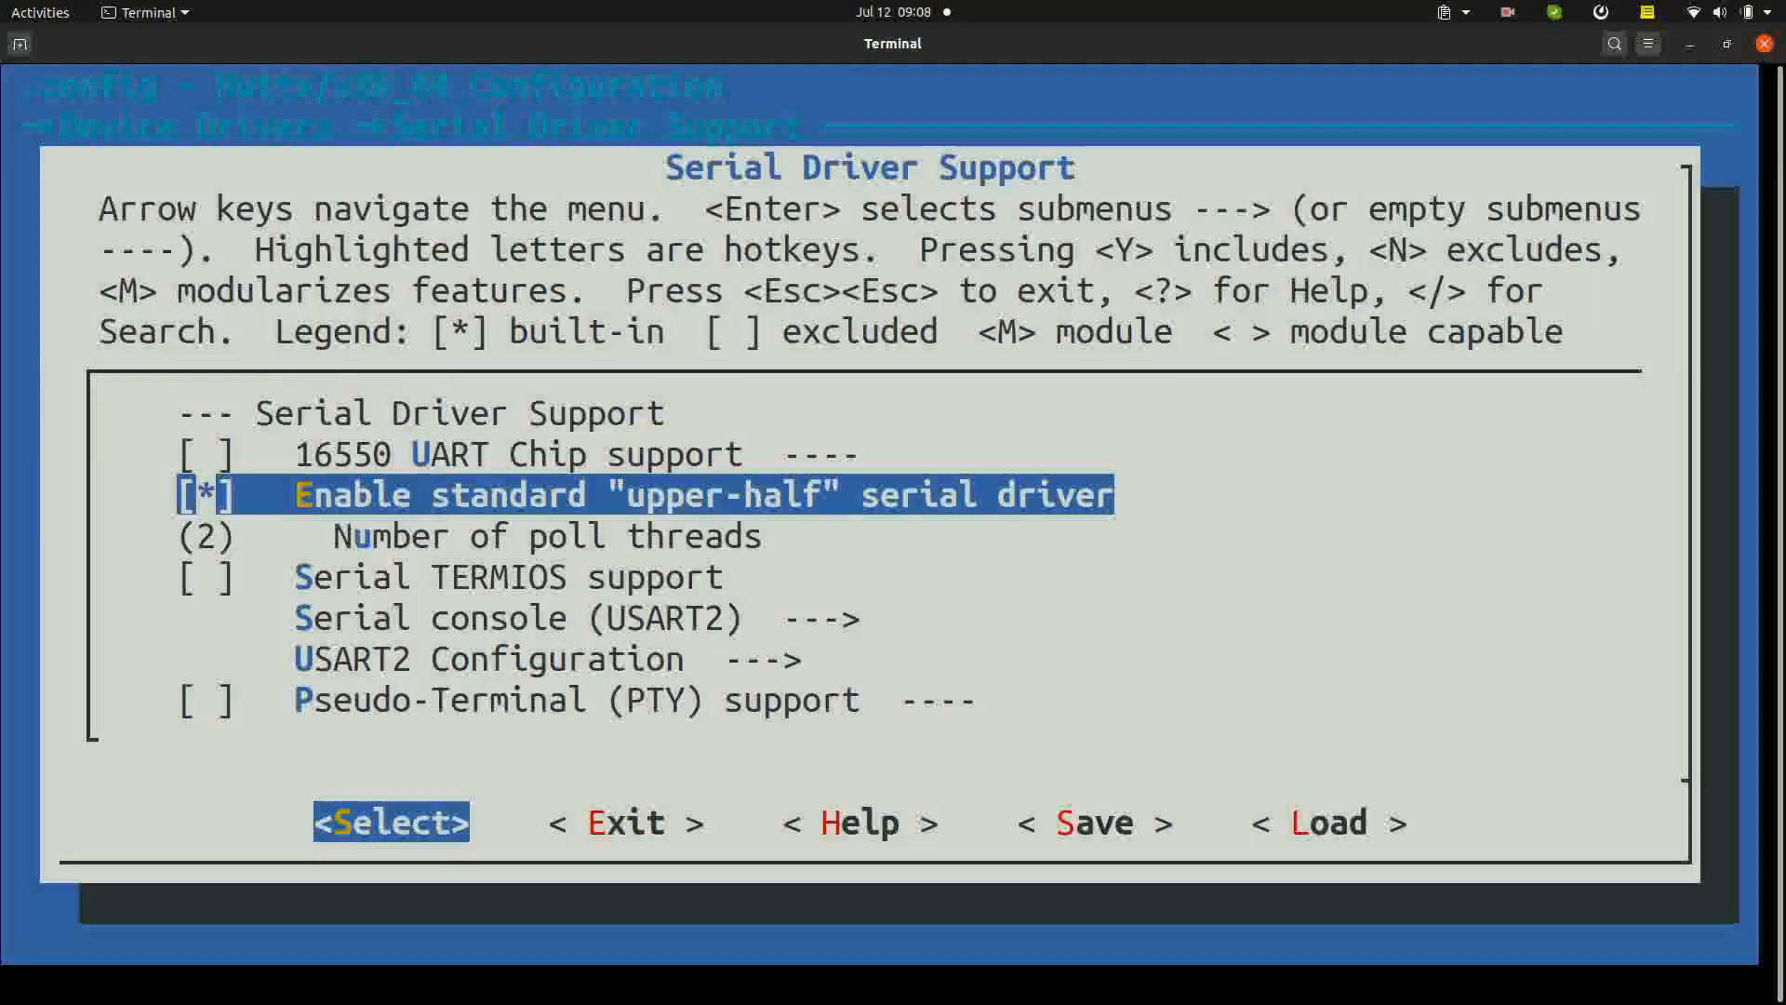
Enable Serial TERMIOS support with Support SIGINT, then return to the top-level menu.
{"action": "key", "text": "Down"}
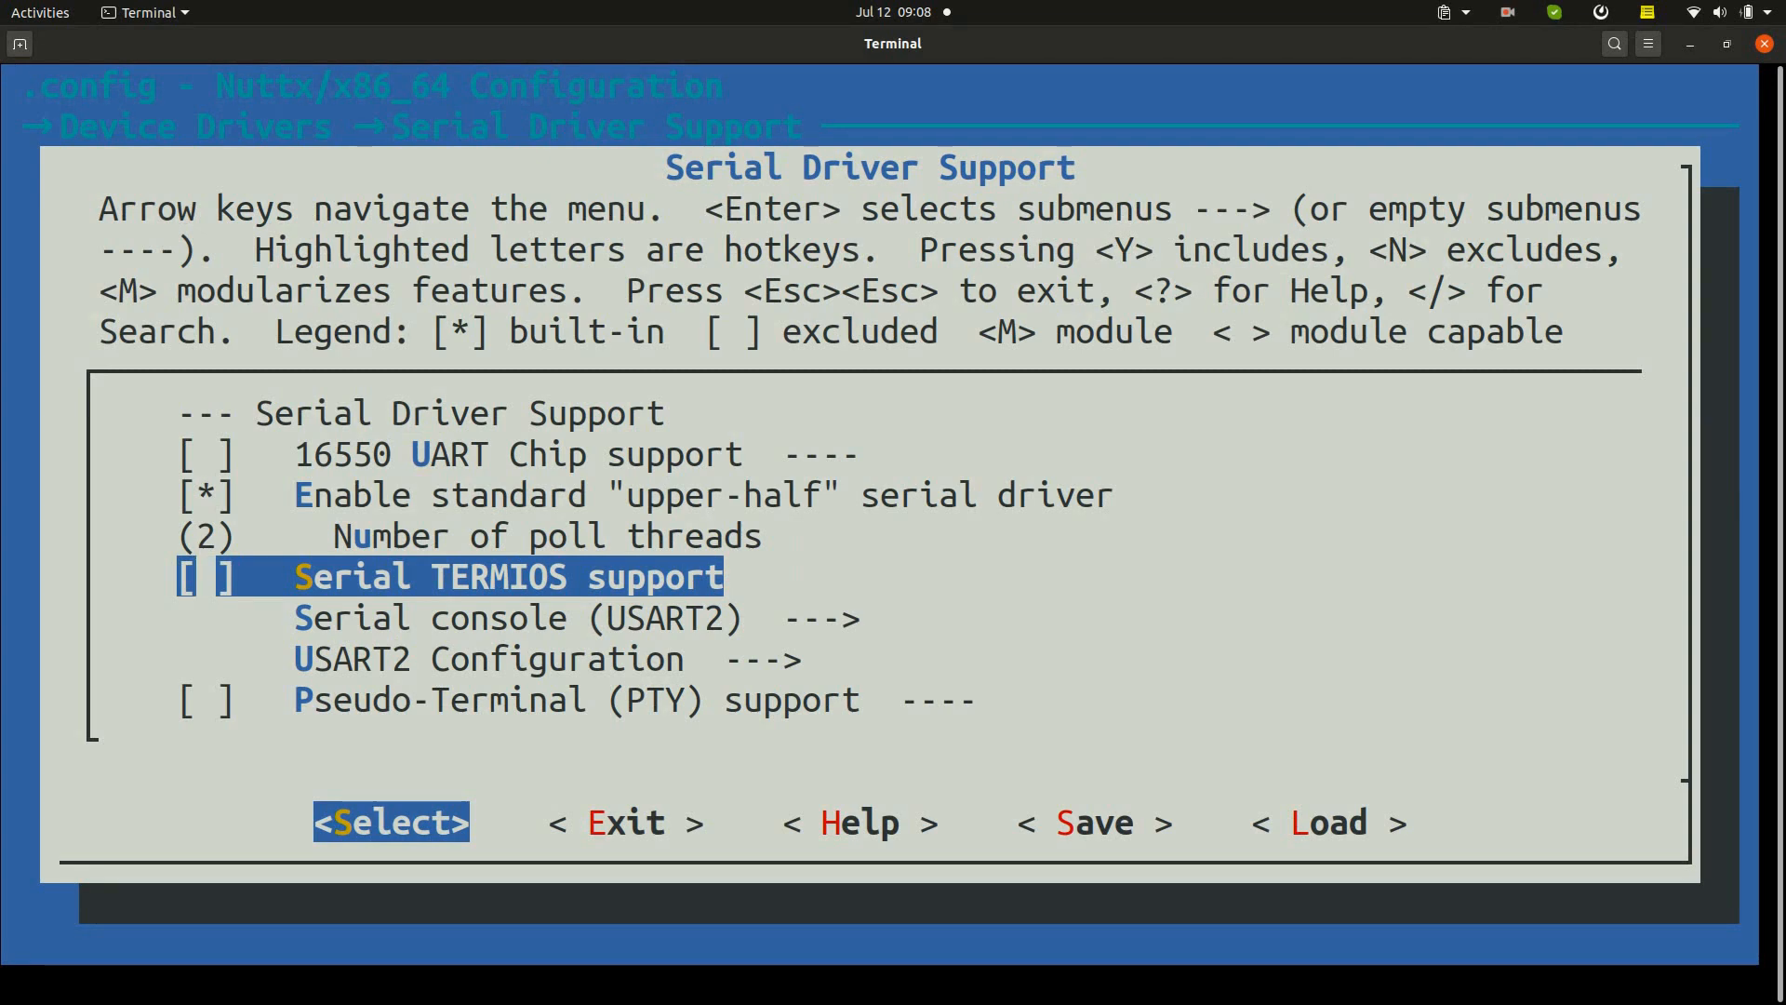
{"action": "key", "text": "y"}
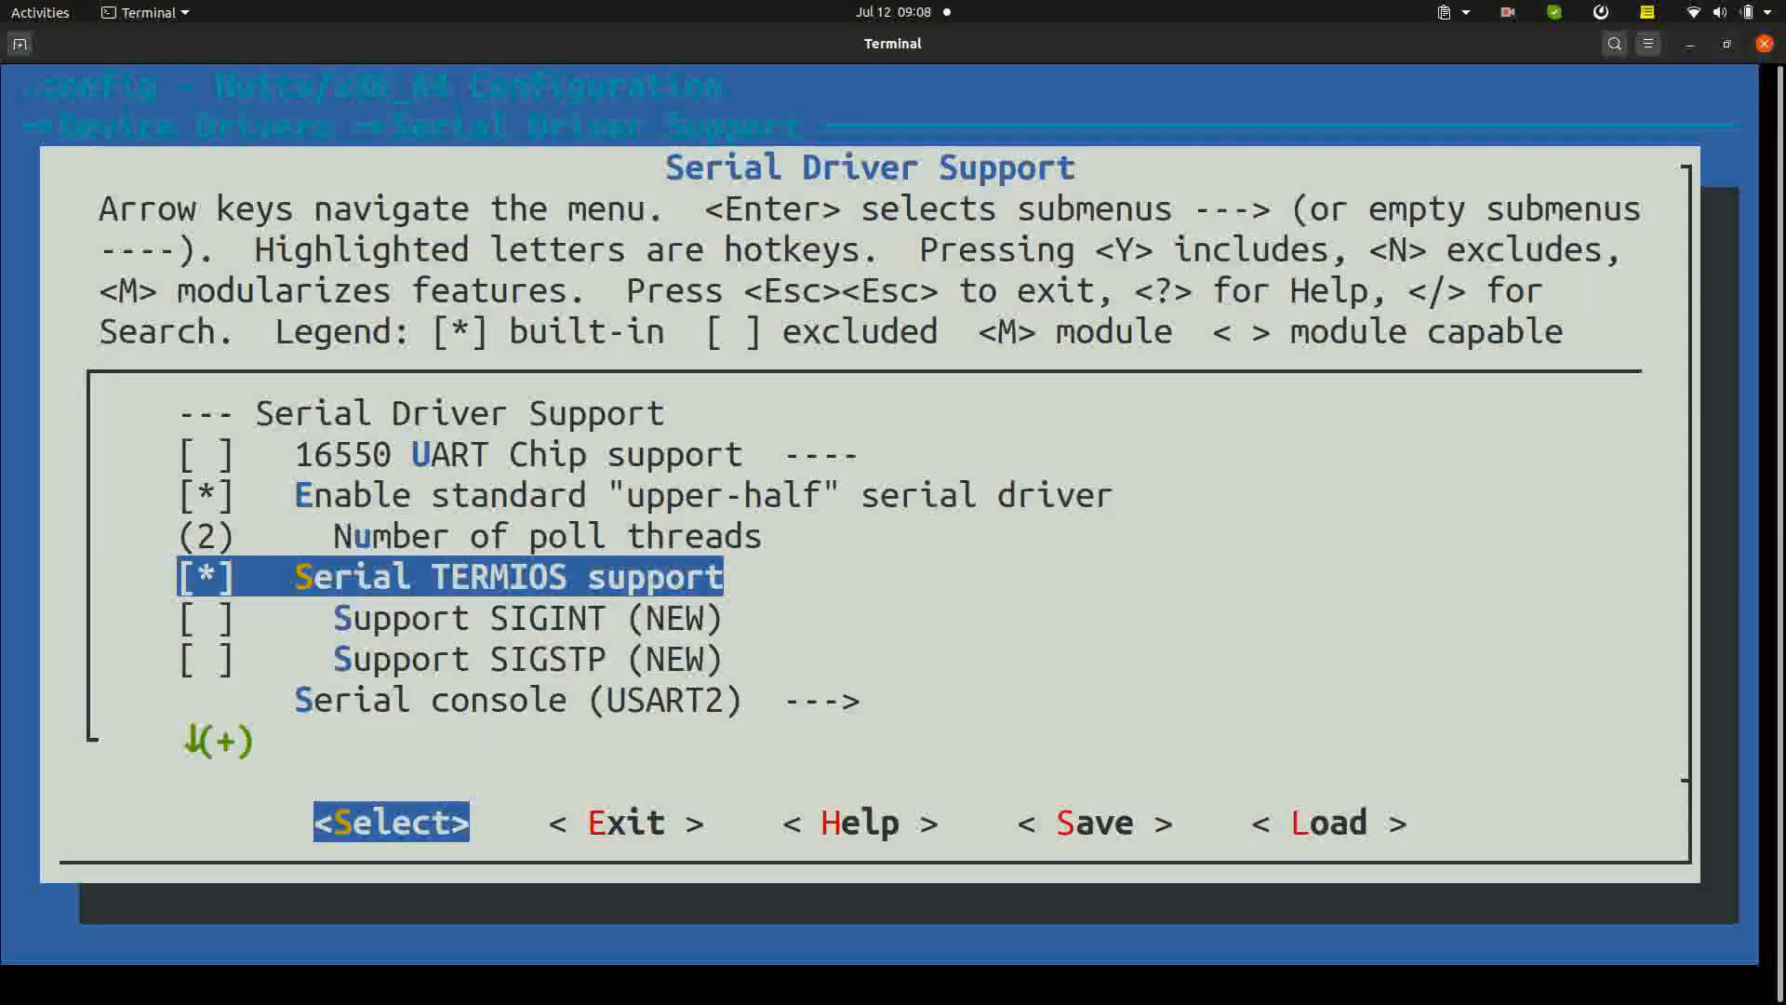
{"action": "key", "text": "Down"}
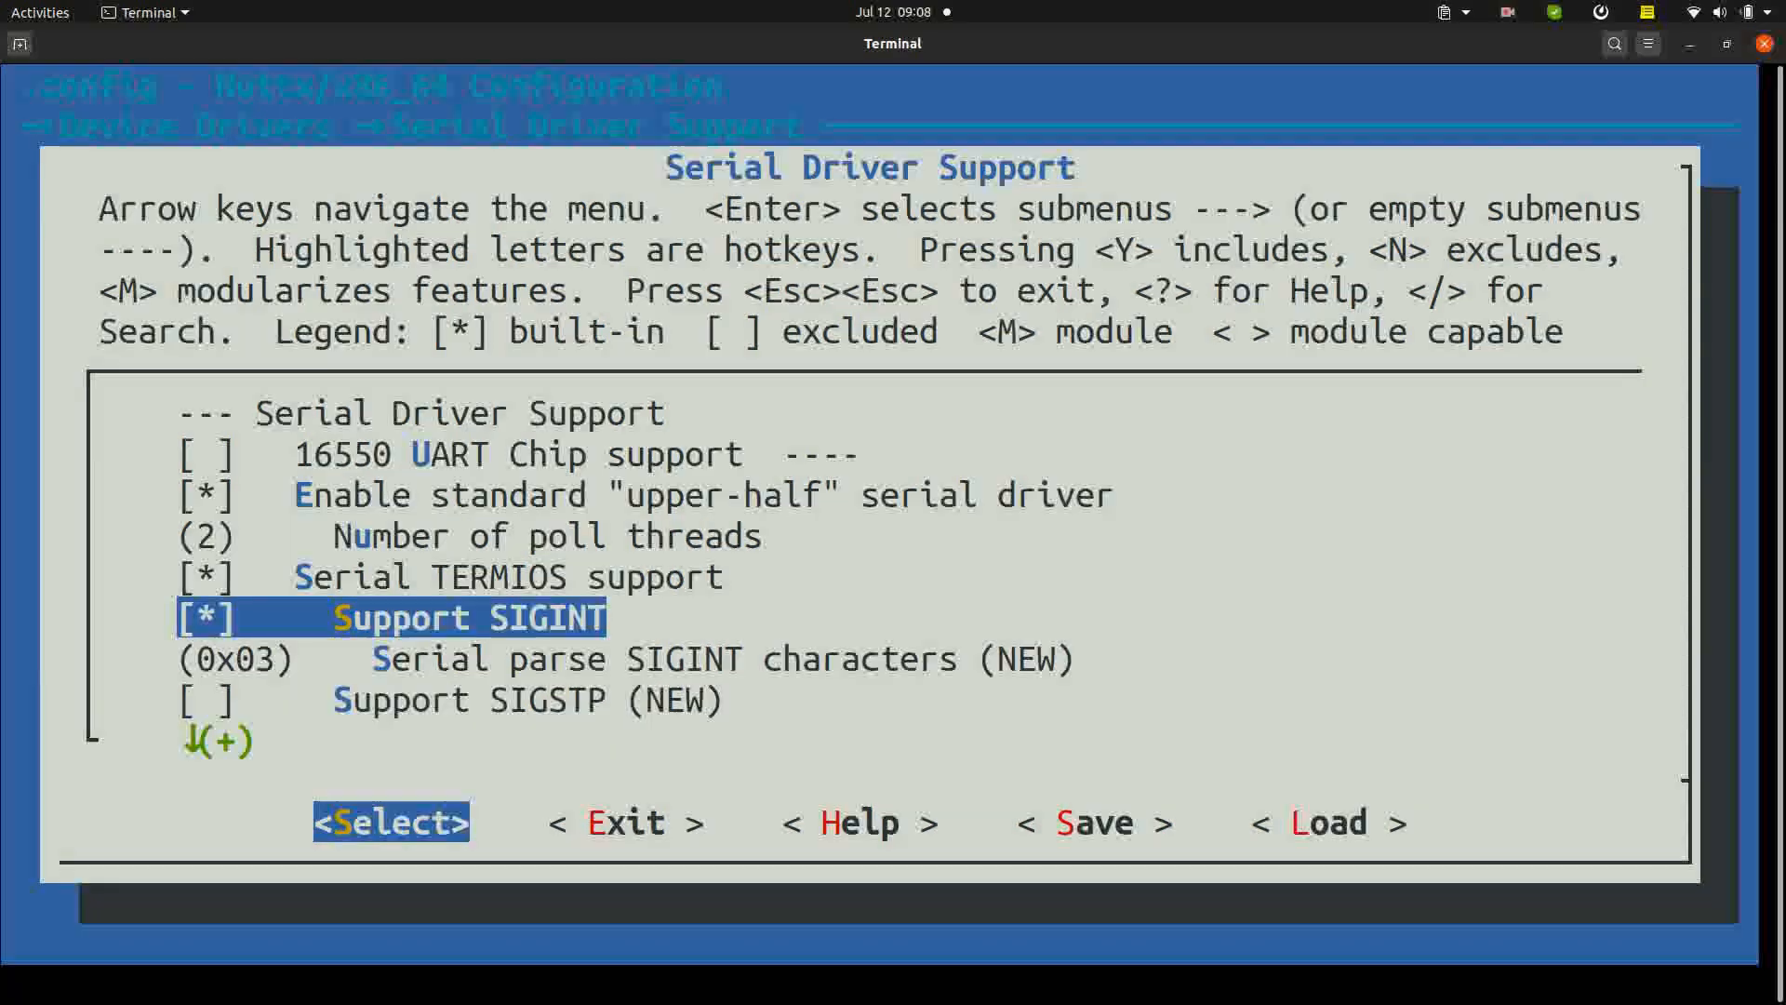
{"action": "key", "text": "Down"}
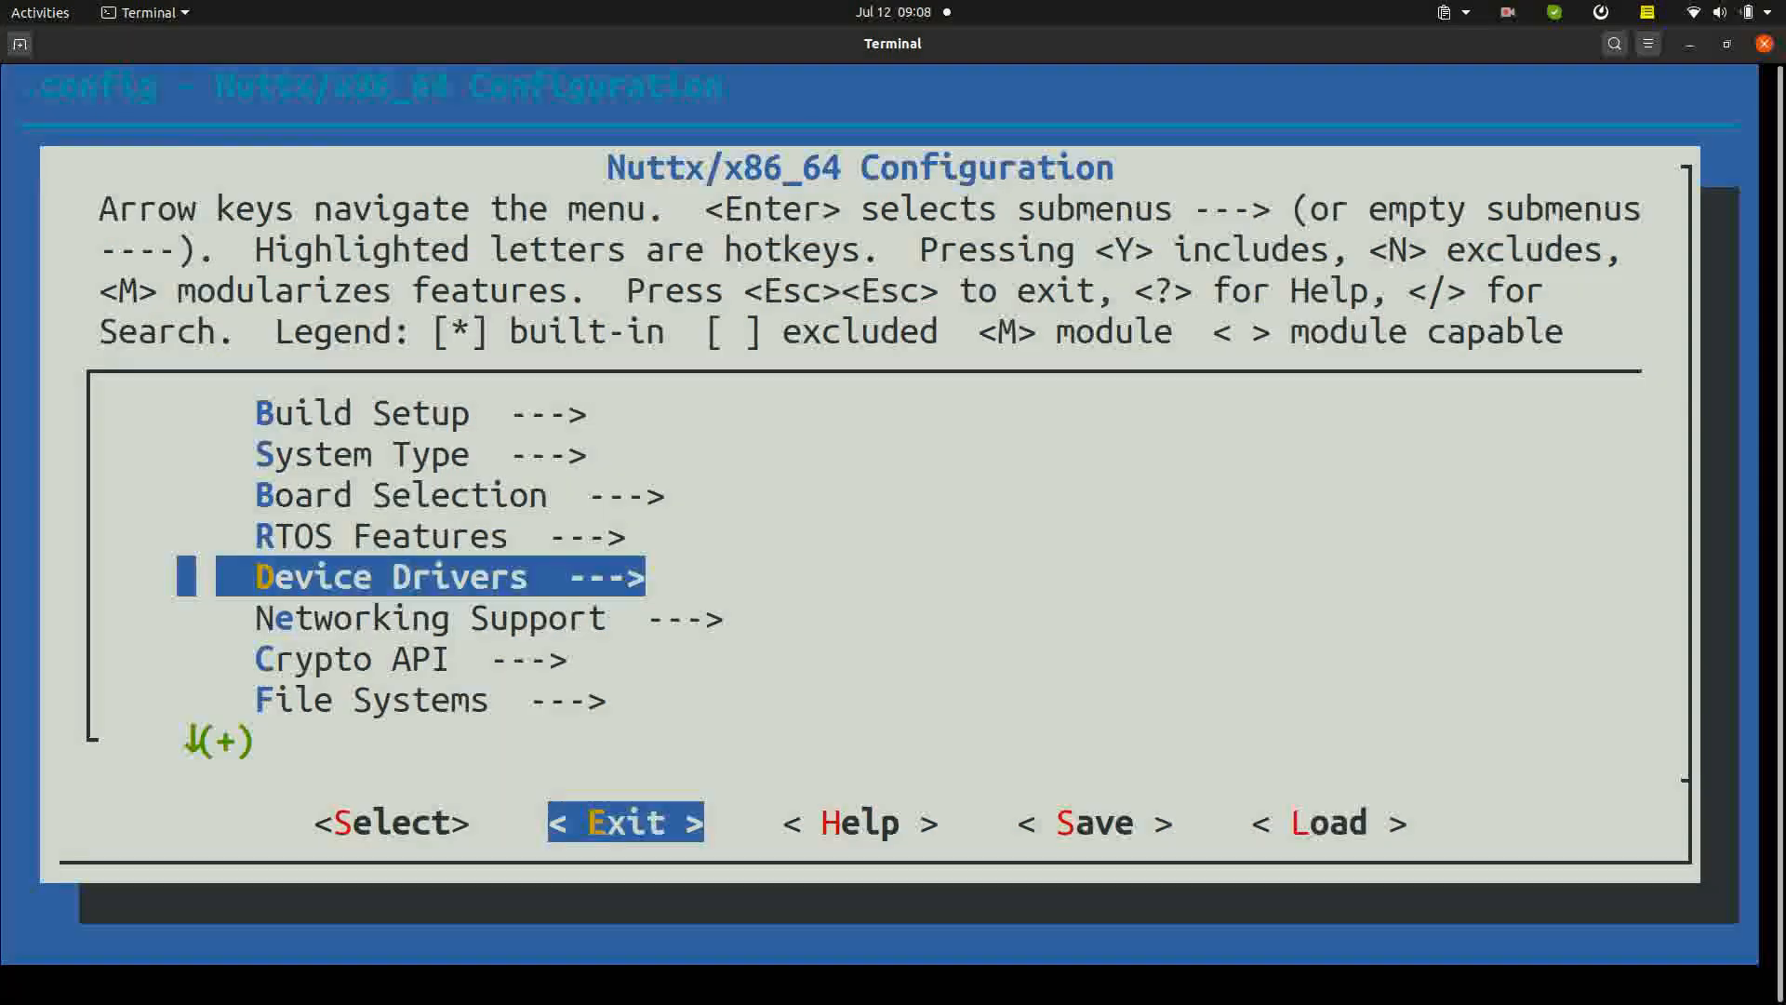
Exit menuconfig saving the configuration and rebuild NuttX into nuttx.hex and nuttx.bin.
{"action": "left_click", "coordinate": [625, 822]}
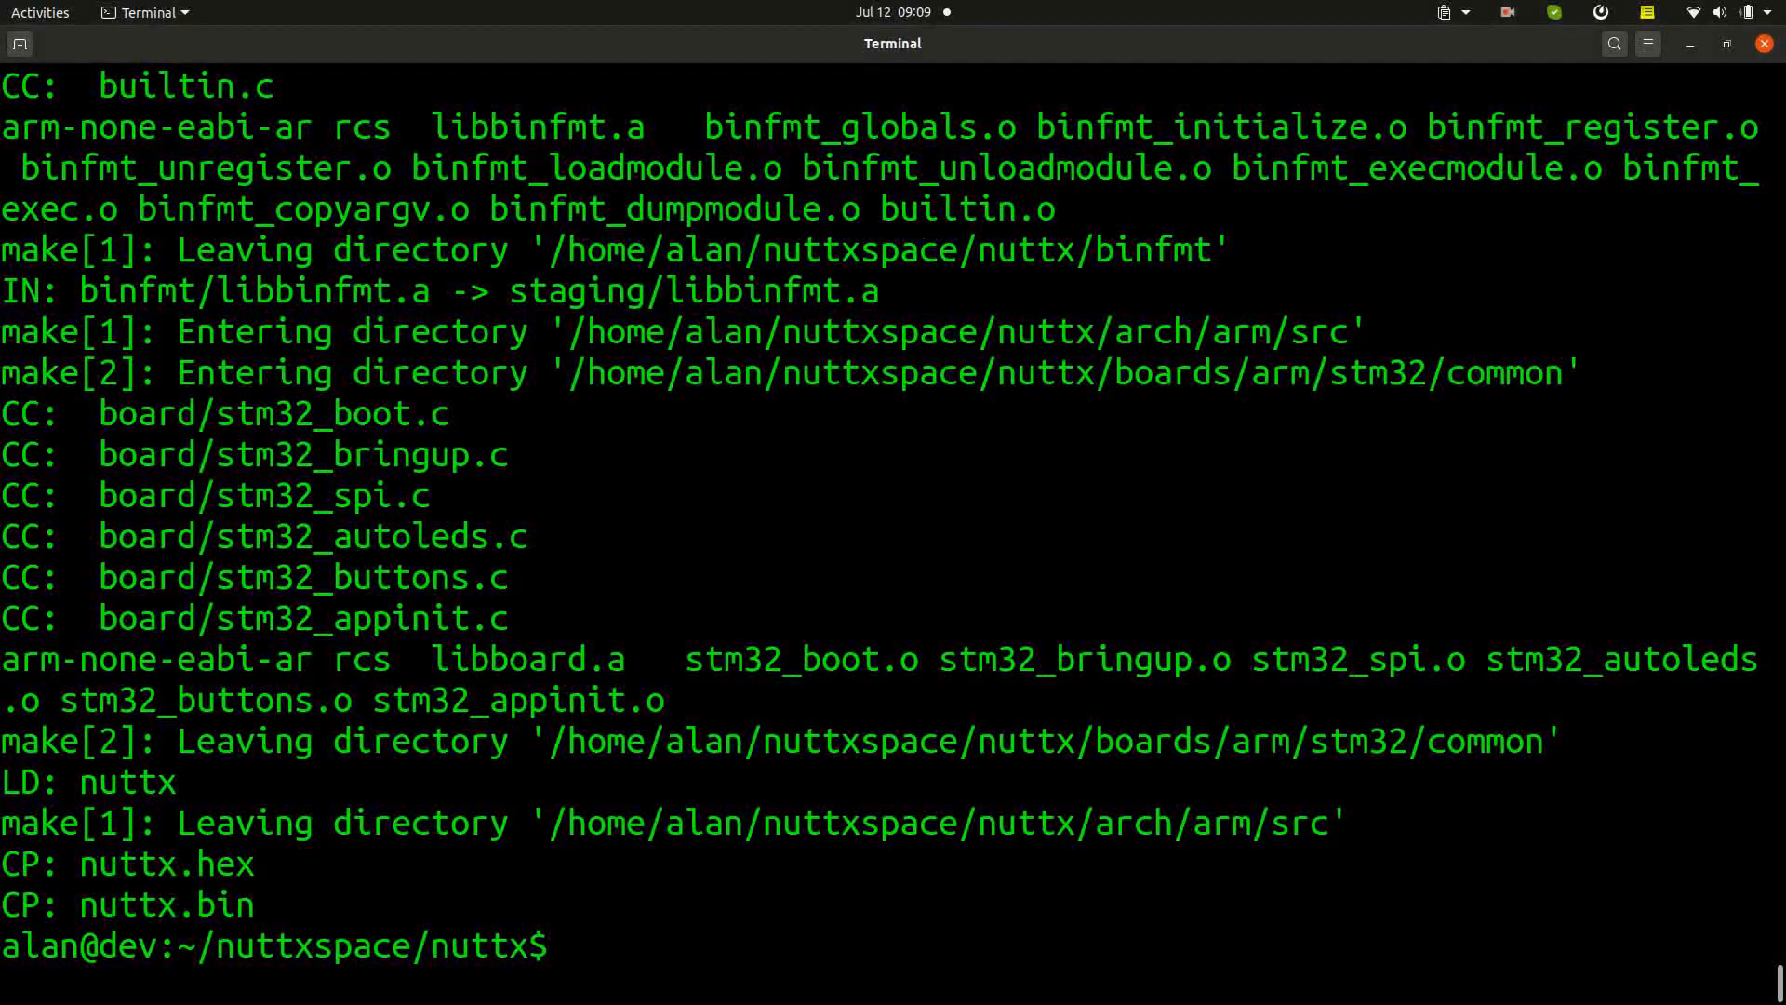
Recall and run the sudo openocd flash write_image command to flash nuttx.bin to the board.
{"action": "key", "text": "ctrl+r"}
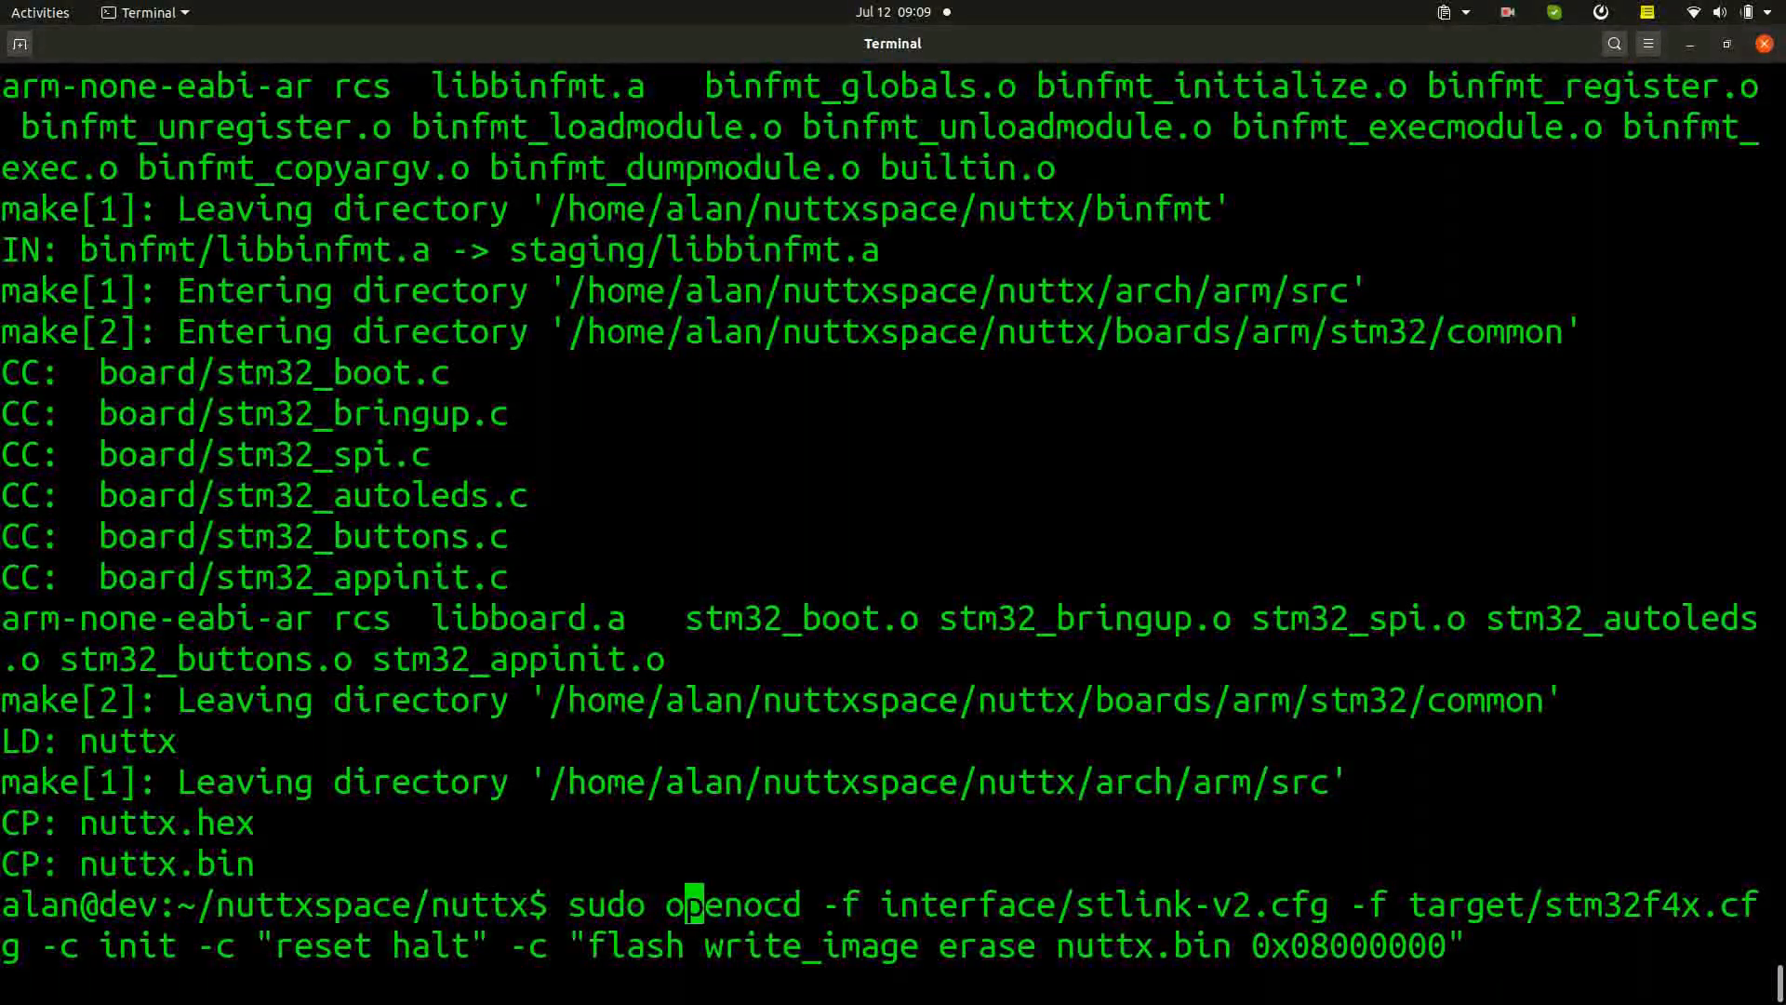
{"action": "key", "text": "Return"}
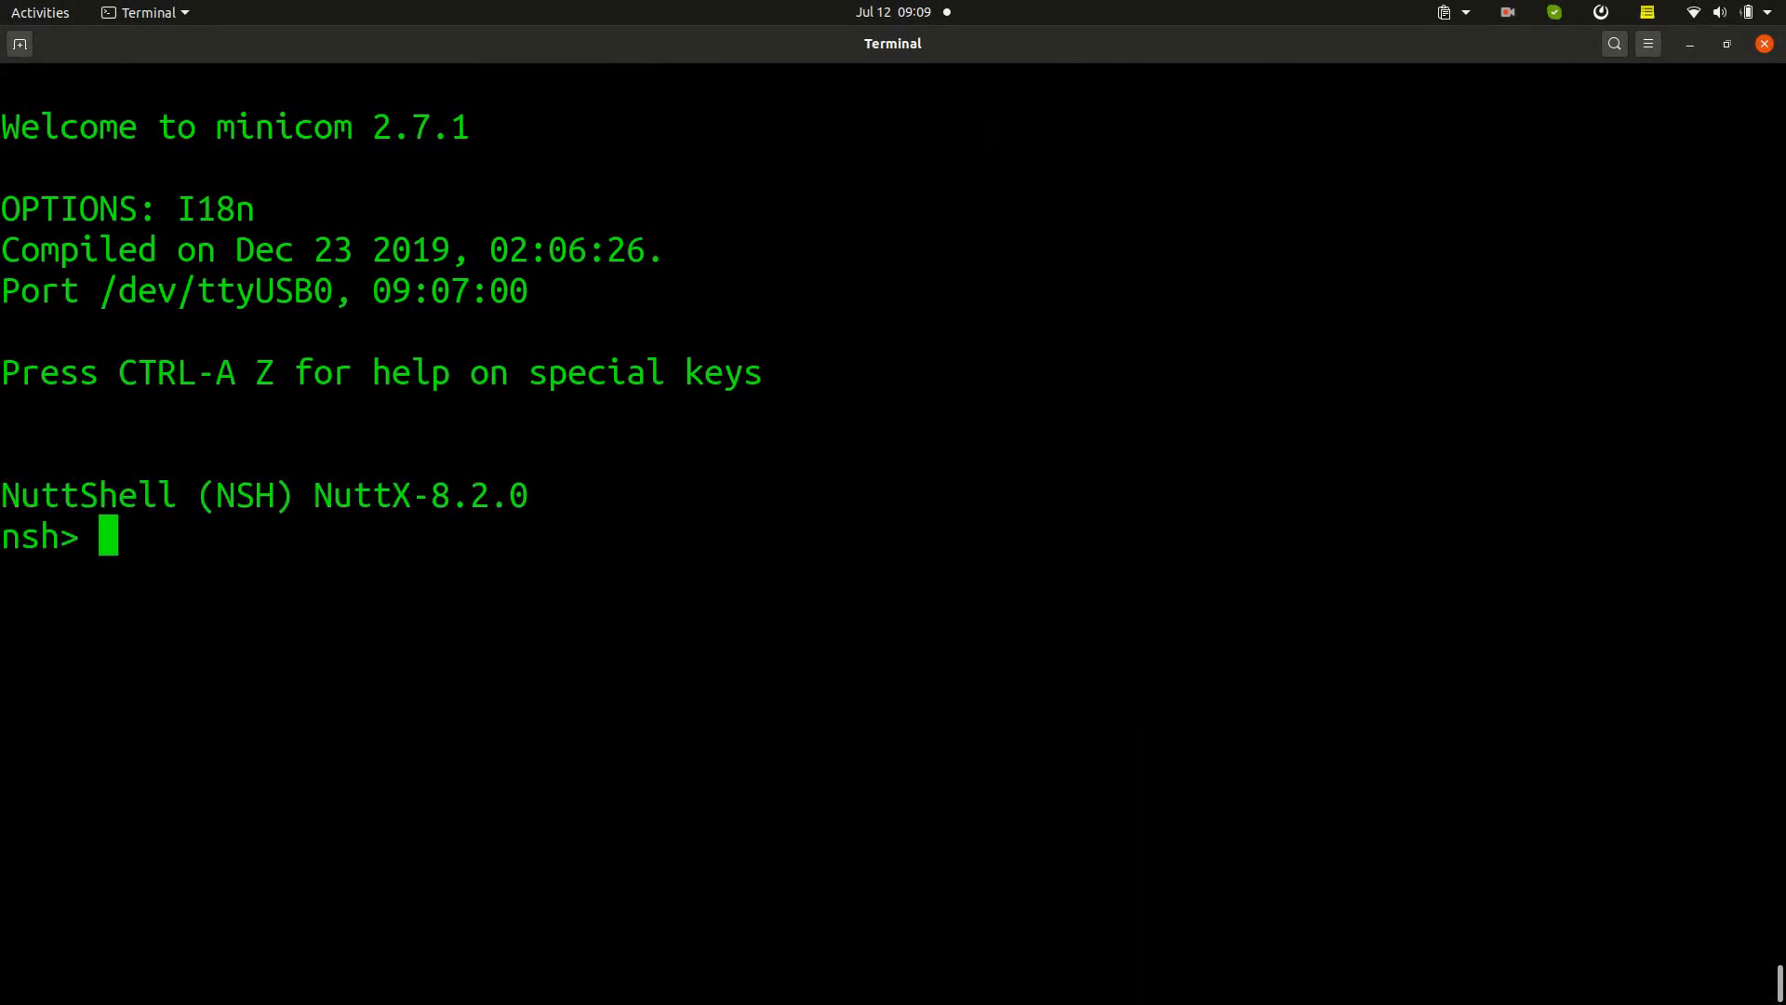
List the reflashed NuttShell's commands with ?, then enter count at the nsh prompt.
{"action": "type", "text": "?"}
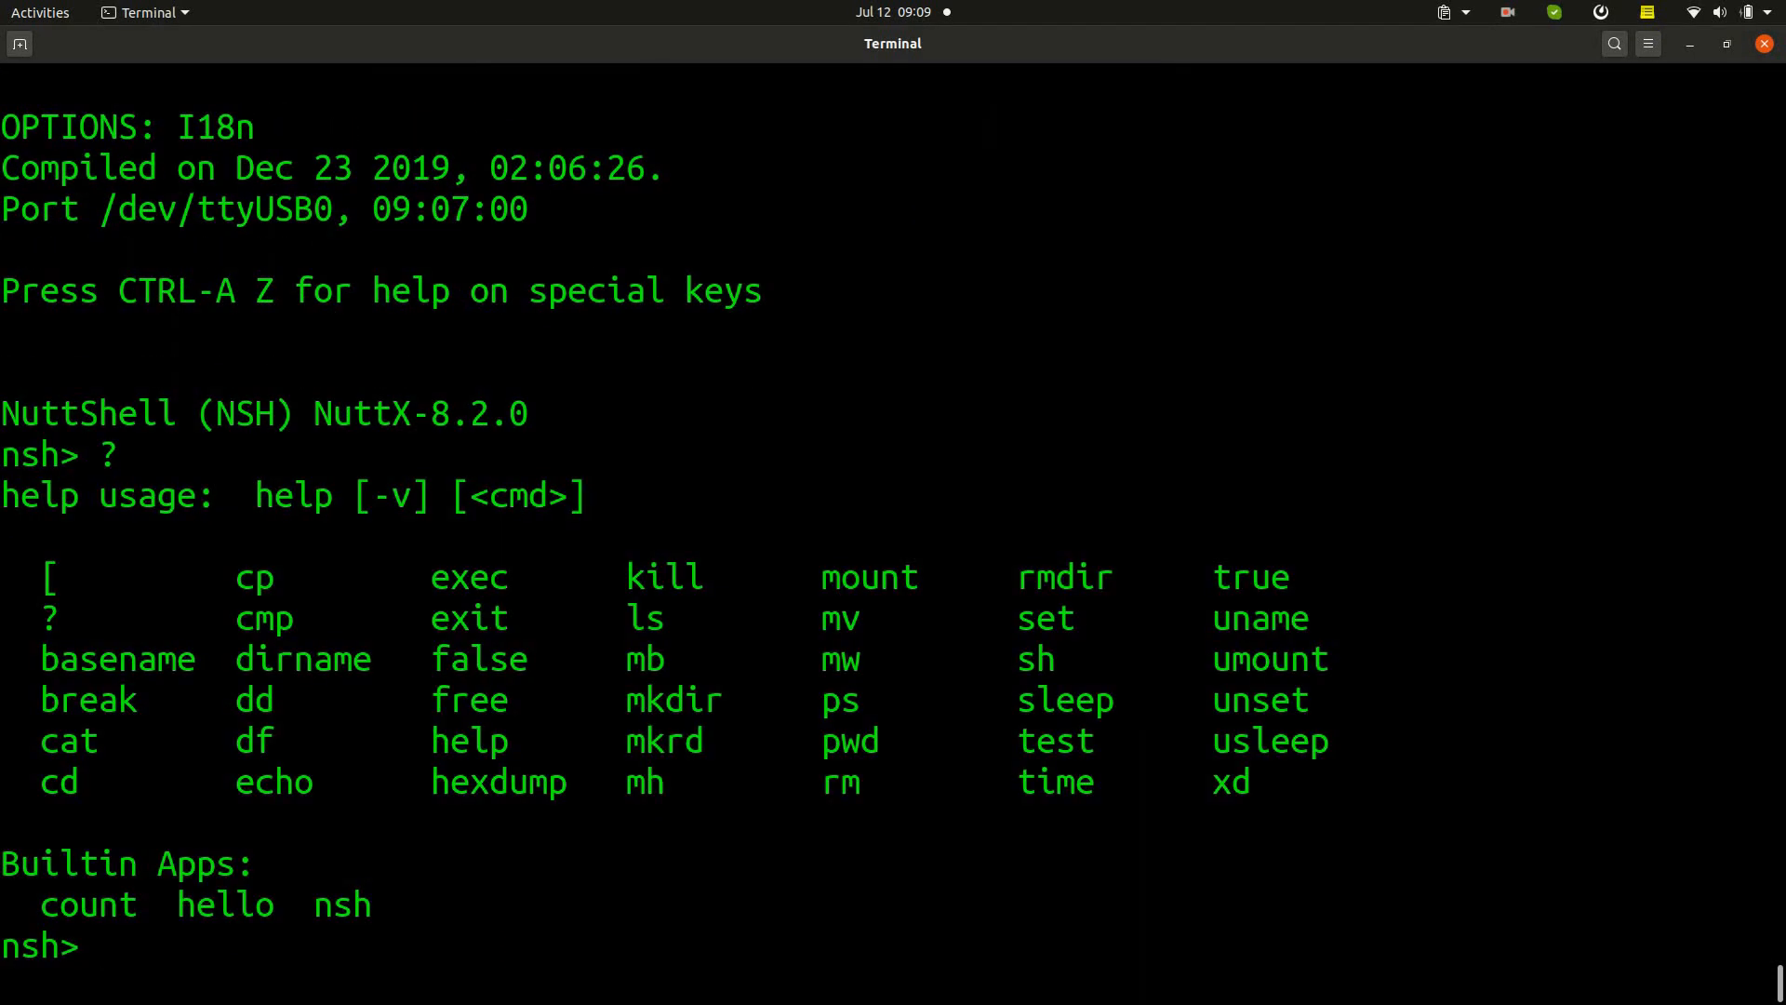
{"action": "type", "text": "count"}
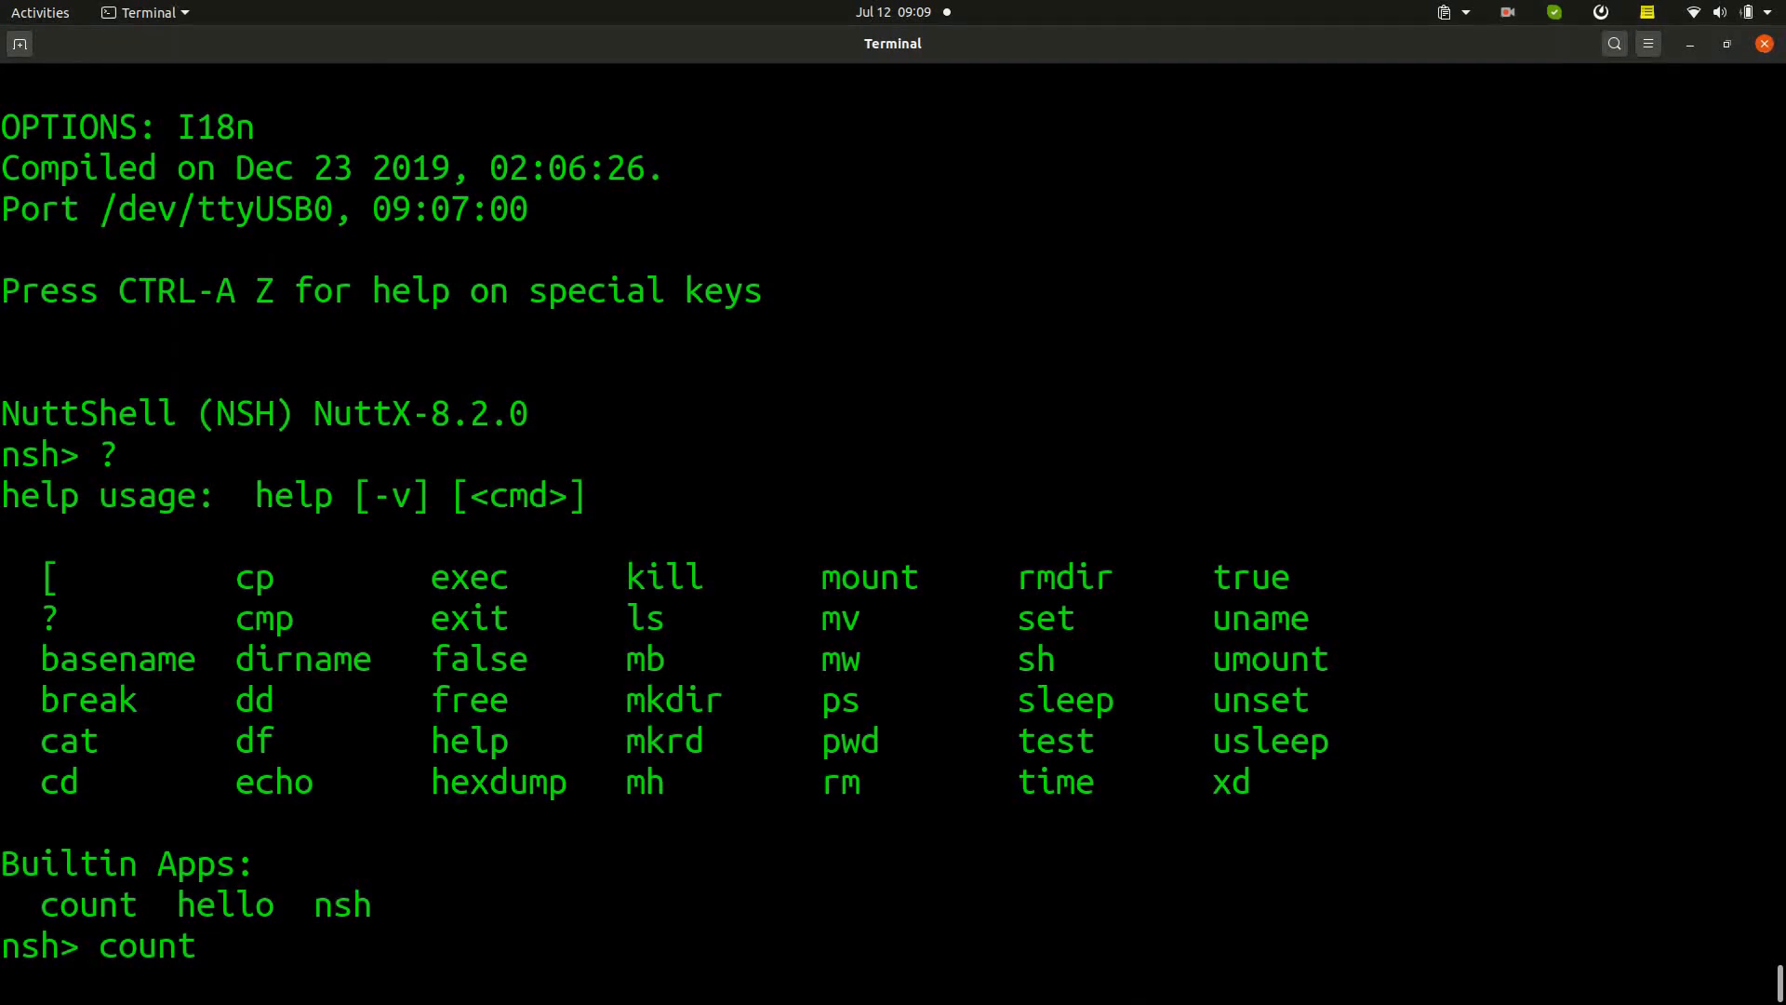